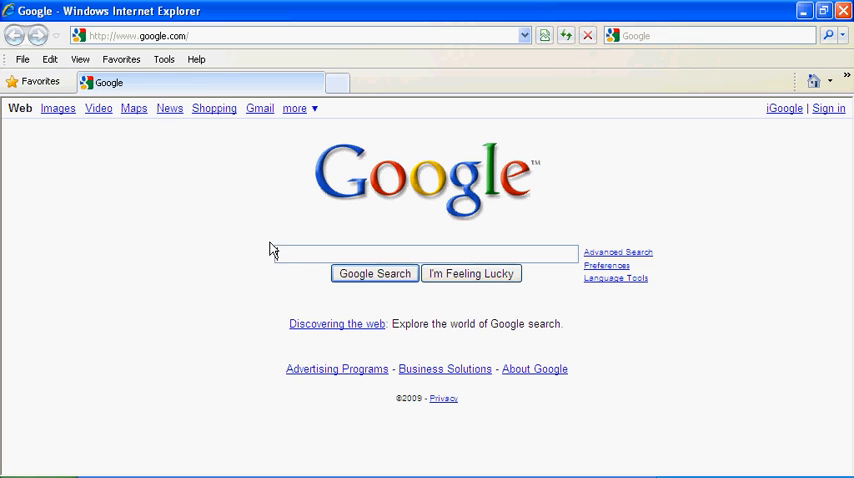
Step: Point Internet Explorer at the router address 192.168.1.1 to reach its login prompt
{"action": "left_click", "coordinate": [140, 36]}
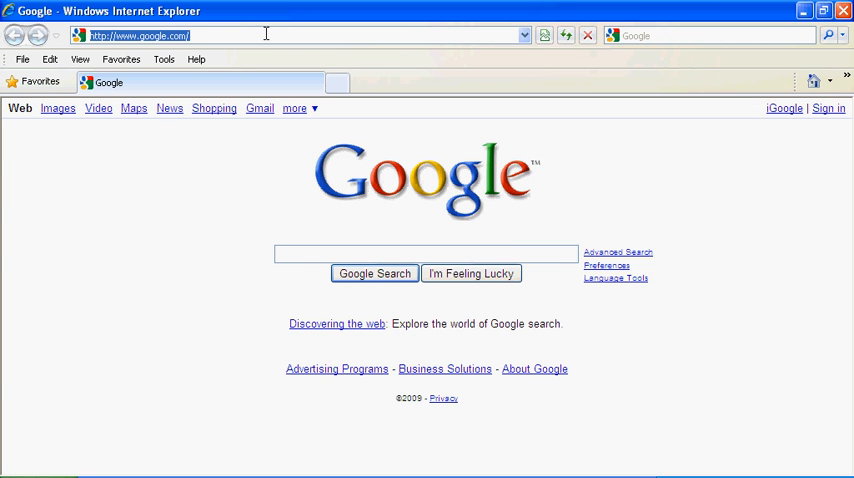
{"action": "type", "text": "1"}
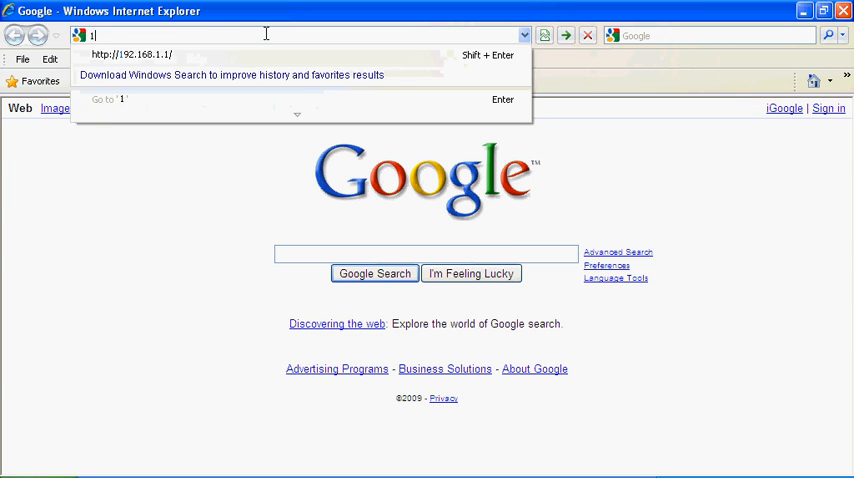
{"action": "type", "text": "92.1"}
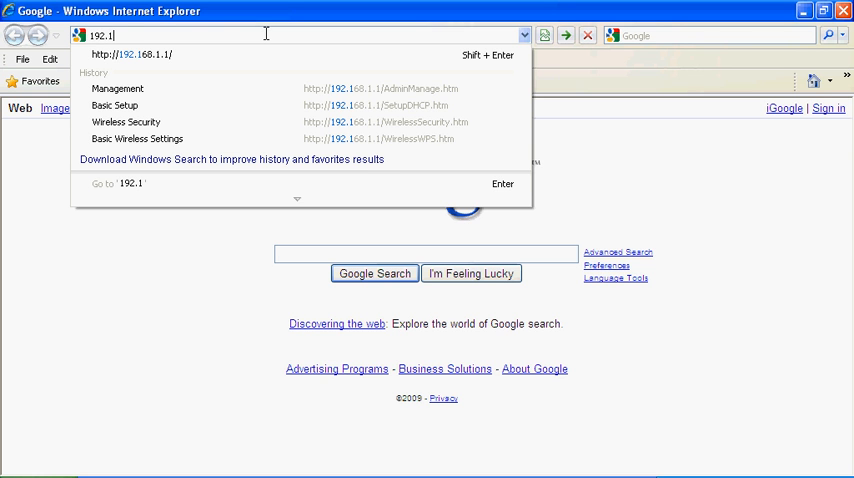
{"action": "type", "text": "68.1.1/"}
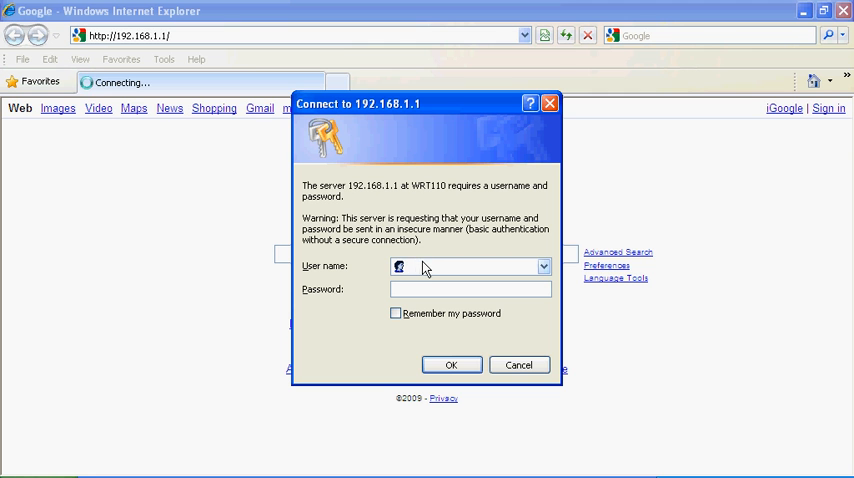
{"action": "mouse_move", "coordinate": [412, 268]}
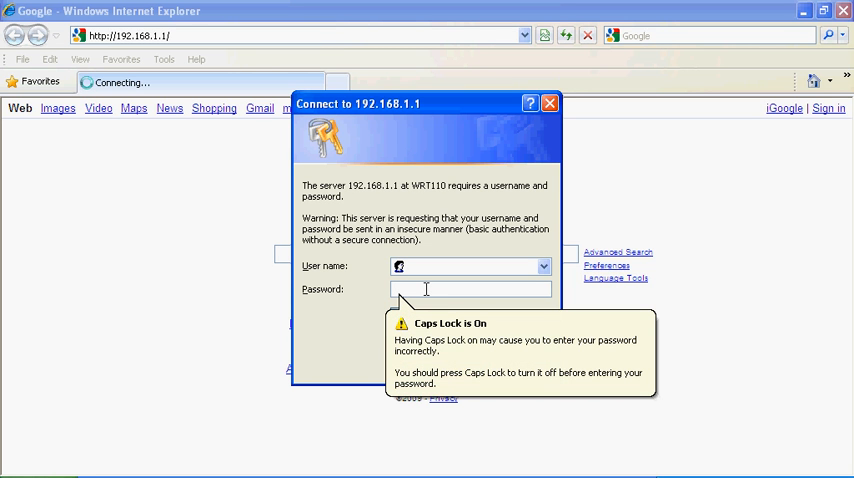
Step: Submit the router username and password to load the WRT110 Basic Setup page
{"action": "left_click", "coordinate": [470, 288]}
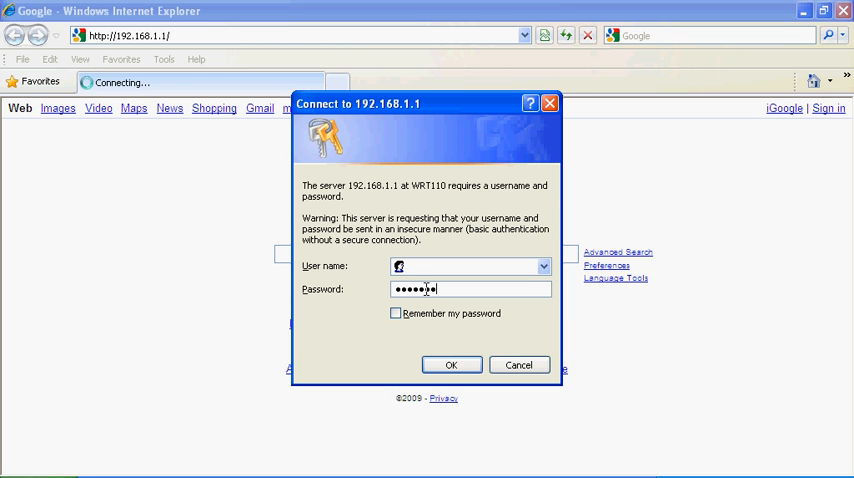
{"action": "left_click", "coordinate": [452, 364]}
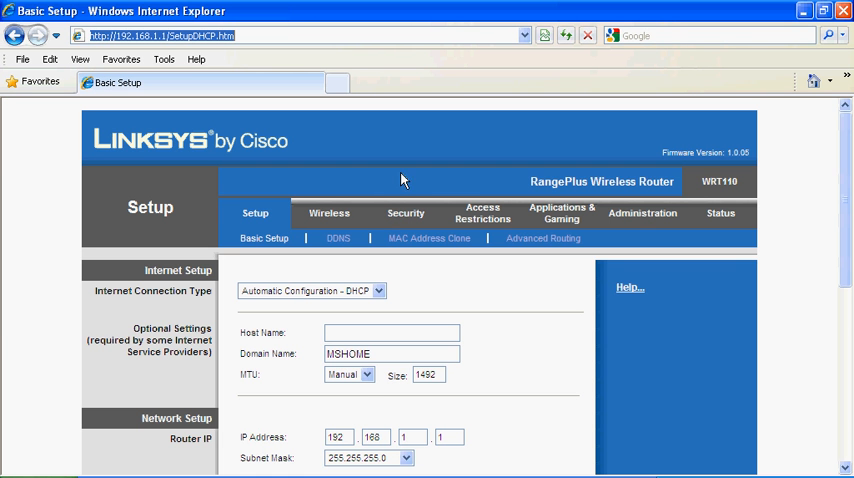
{"action": "mouse_move", "coordinate": [524, 282]}
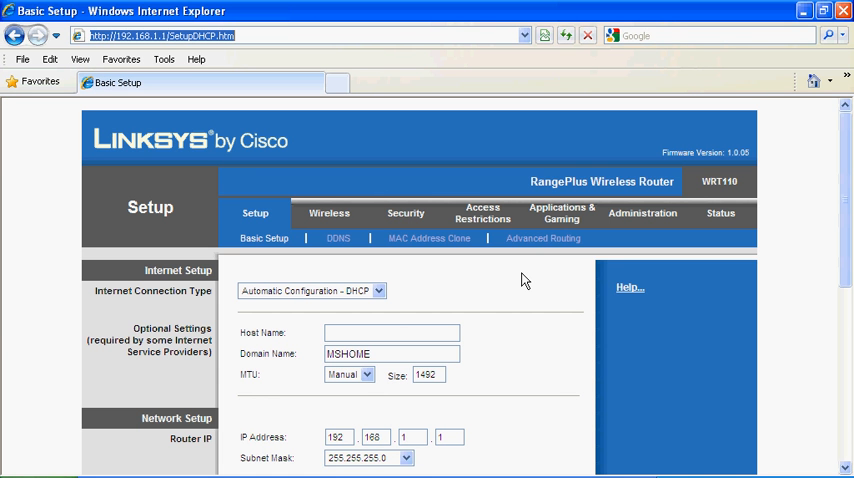
Step: Switch the router admin to the Wireless section showing Basic Wireless Settings
{"action": "scroll", "scroll_direction": "down", "scroll_amount": 3}
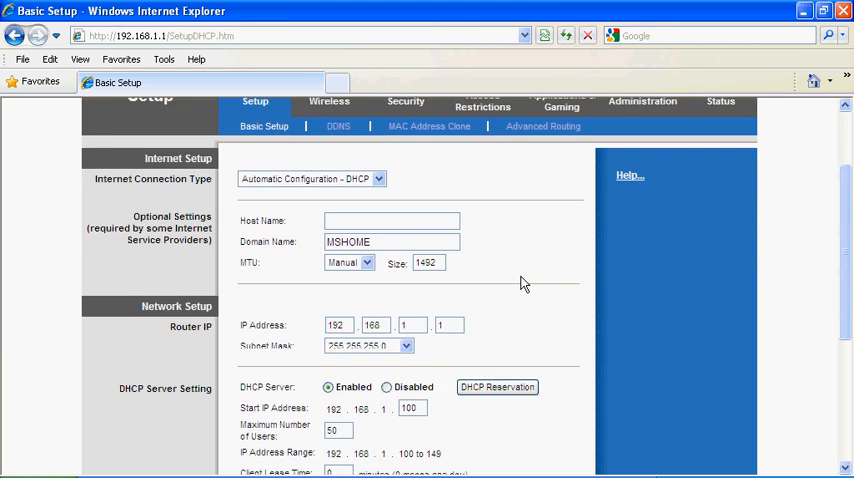
{"action": "scroll", "scroll_direction": "up", "scroll_amount": 3}
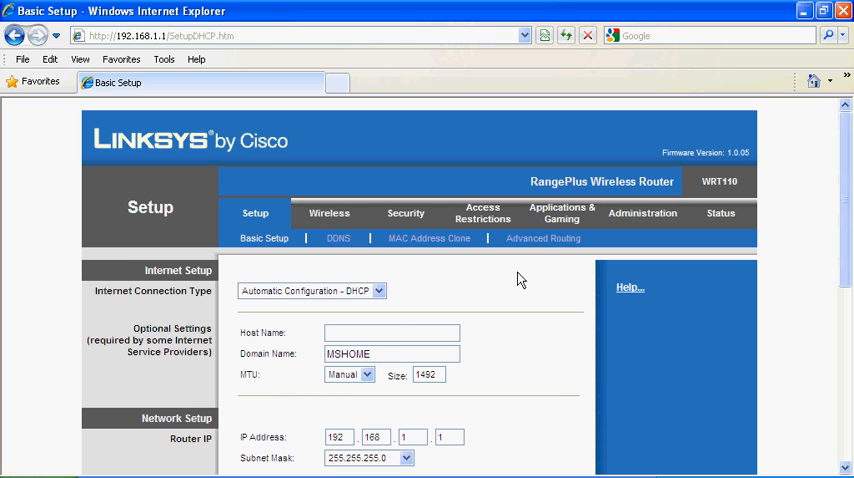
{"action": "mouse_move", "coordinate": [334, 232]}
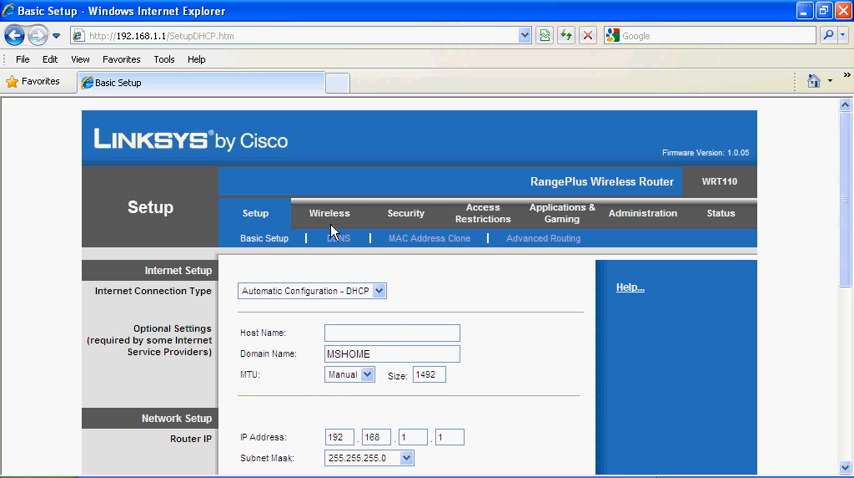
{"action": "left_click", "coordinate": [328, 212]}
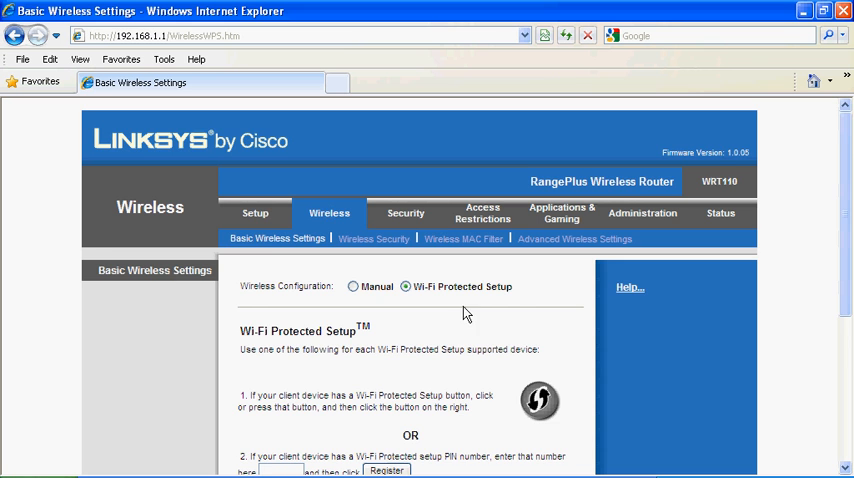
{"action": "scroll", "scroll_direction": "down", "scroll_amount": 3}
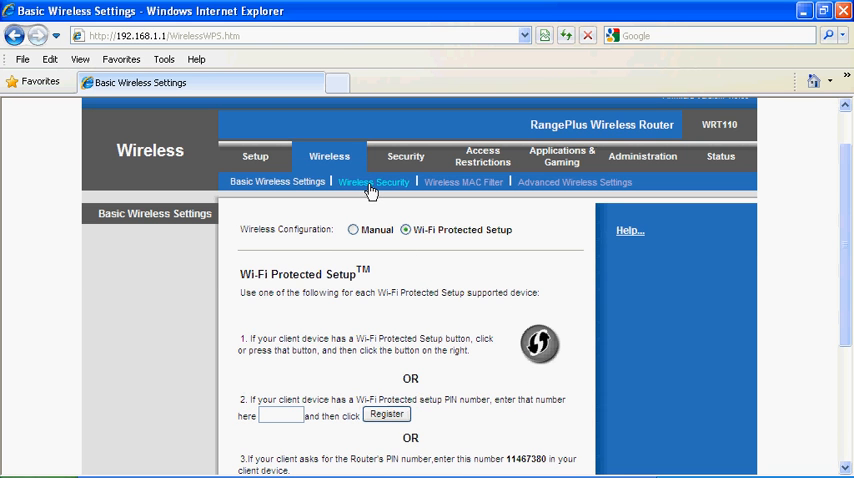
Step: Save Wireless Security as WPA2 Personal with AES encryption and a passphrase
{"action": "left_click", "coordinate": [372, 182]}
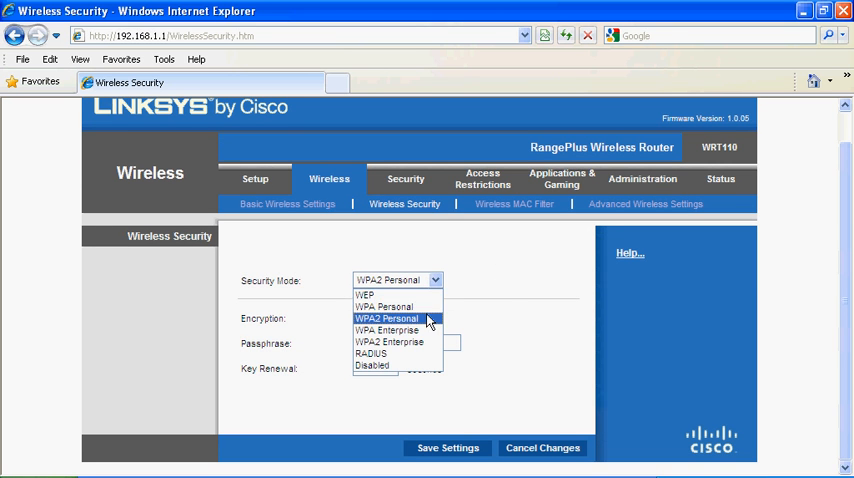
{"action": "left_click", "coordinate": [386, 318]}
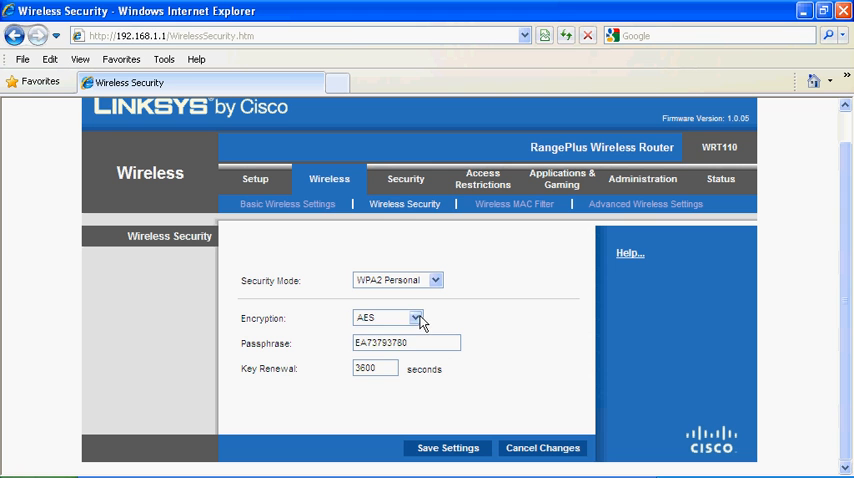
{"action": "left_click", "coordinate": [416, 318]}
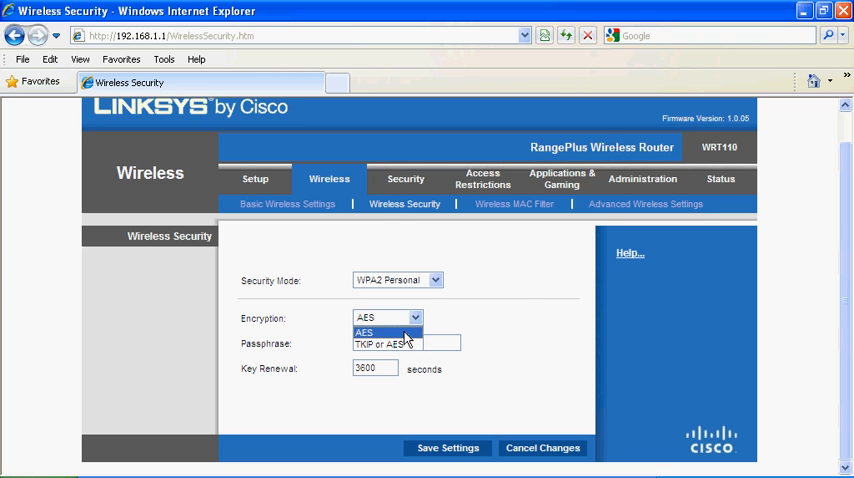
{"action": "left_click", "coordinate": [364, 332]}
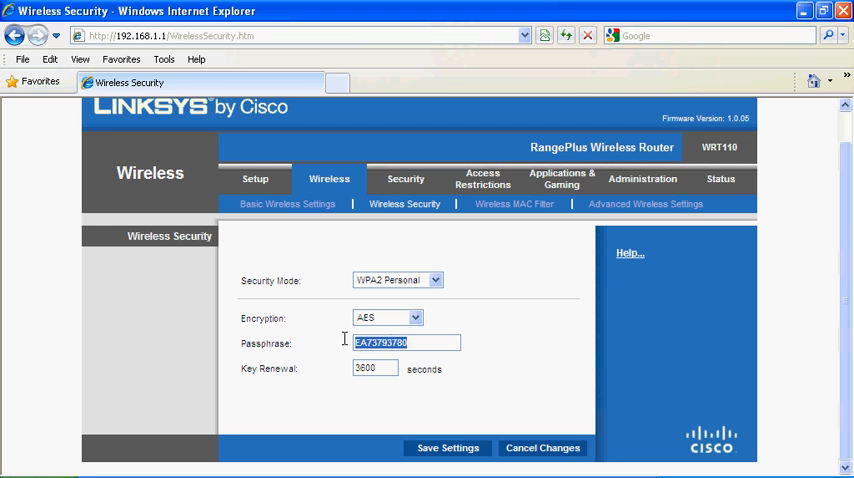
{"action": "left_click", "coordinate": [408, 342]}
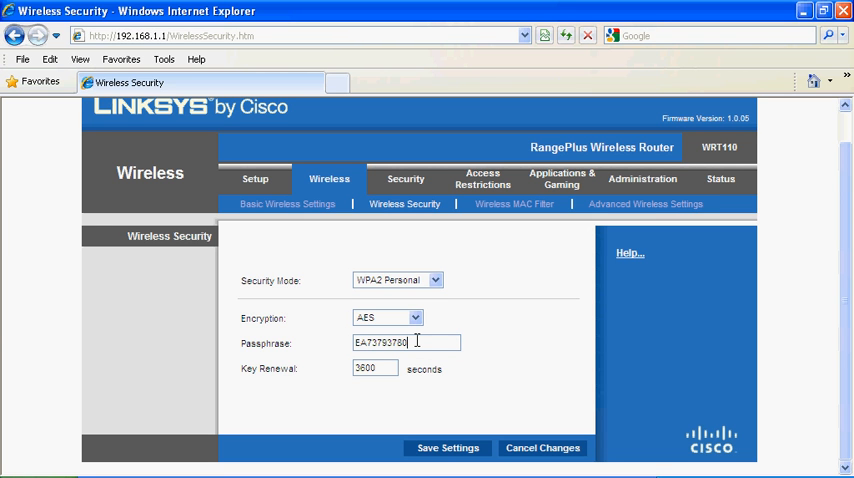
{"action": "mouse_move", "coordinate": [548, 386]}
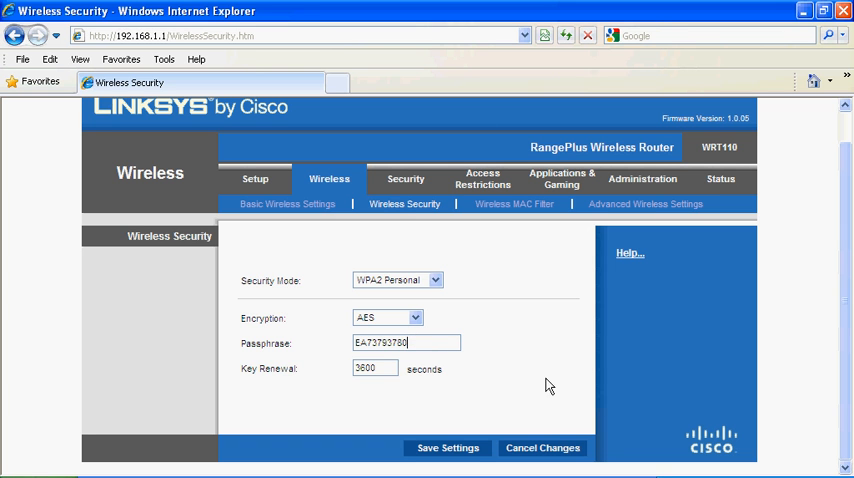
{"action": "left_click", "coordinate": [448, 448]}
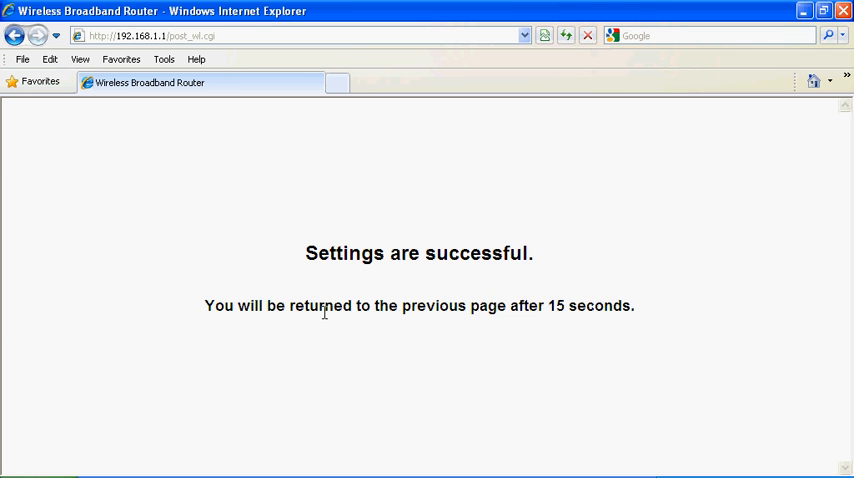
{"action": "mouse_move", "coordinate": [488, 216]}
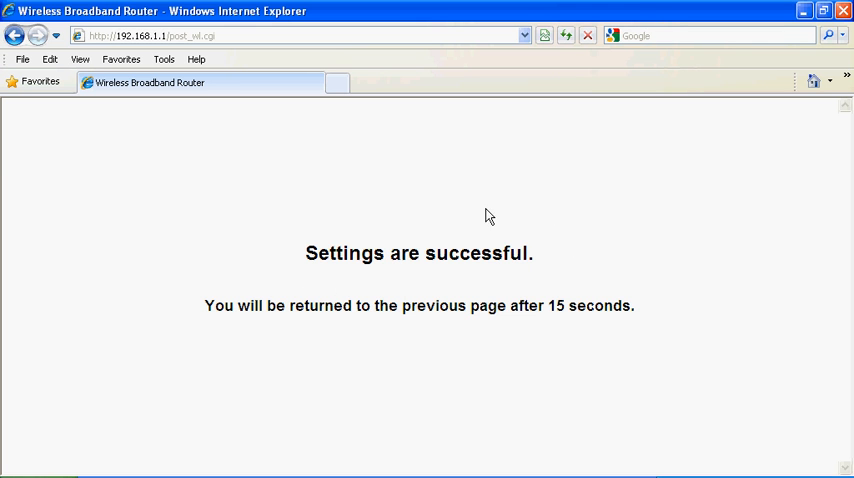
{"action": "mouse_move", "coordinate": [420, 202]}
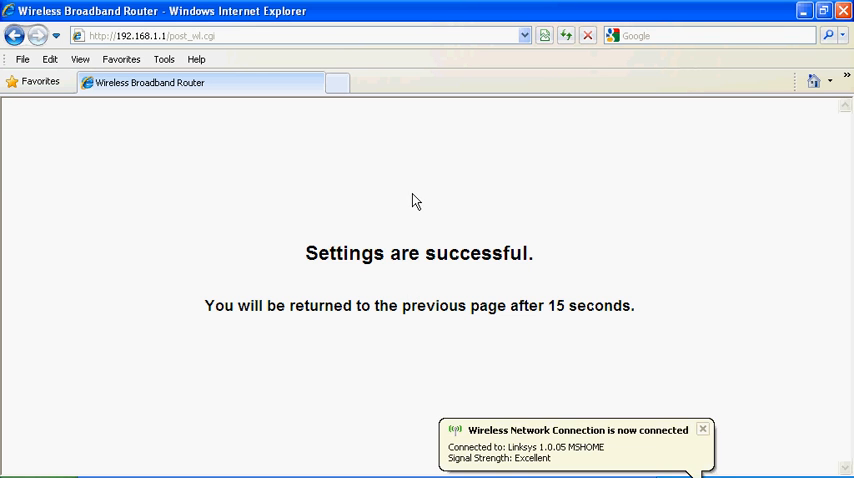
{"action": "mouse_move", "coordinate": [424, 188]}
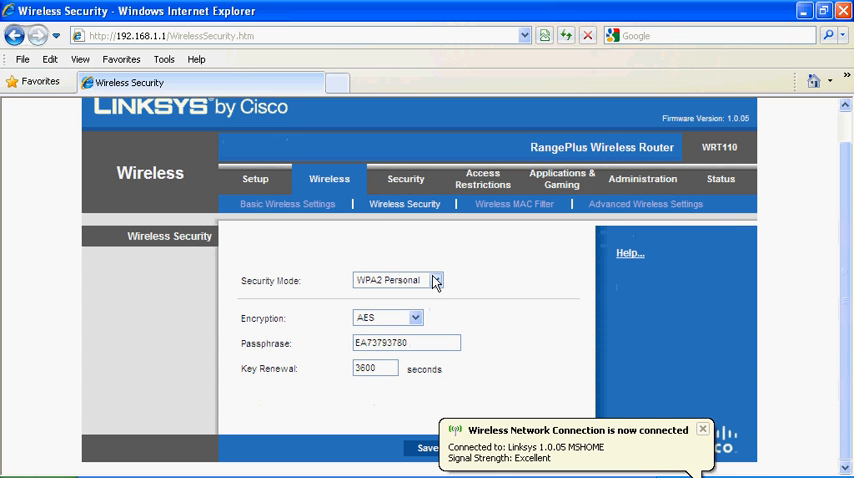
{"action": "mouse_move", "coordinate": [430, 292]}
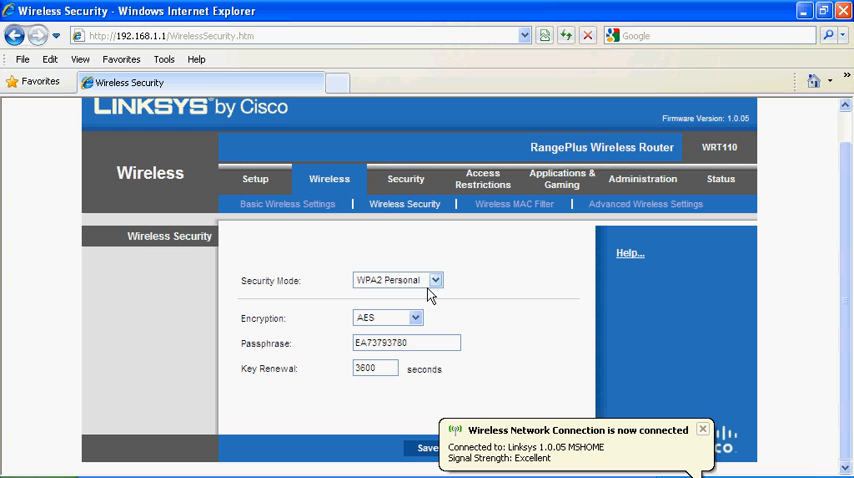
{"action": "mouse_move", "coordinate": [480, 268]}
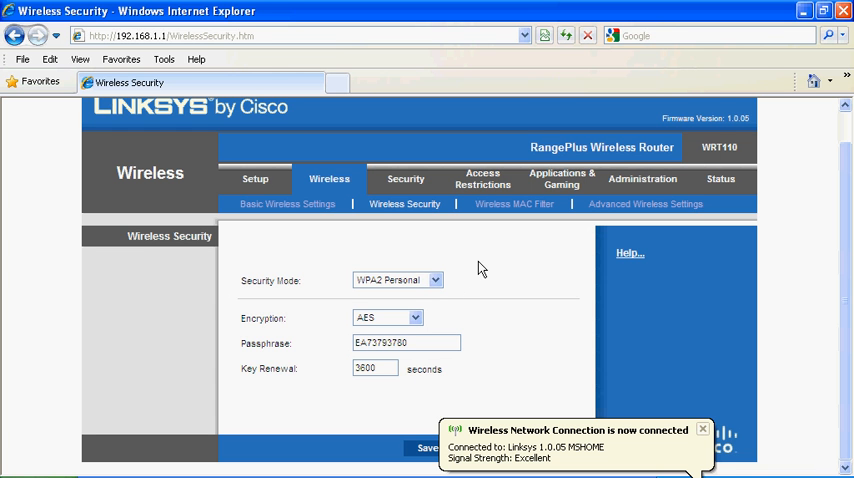
Step: Reach Network Connections via Control Panel and select the Wireless Network Connection
{"action": "left_click", "coordinate": [844, 12]}
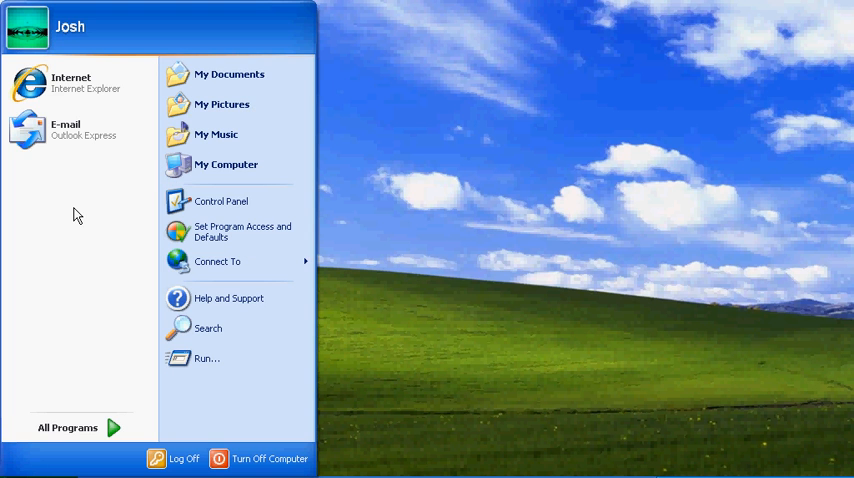
{"action": "left_click", "coordinate": [220, 200]}
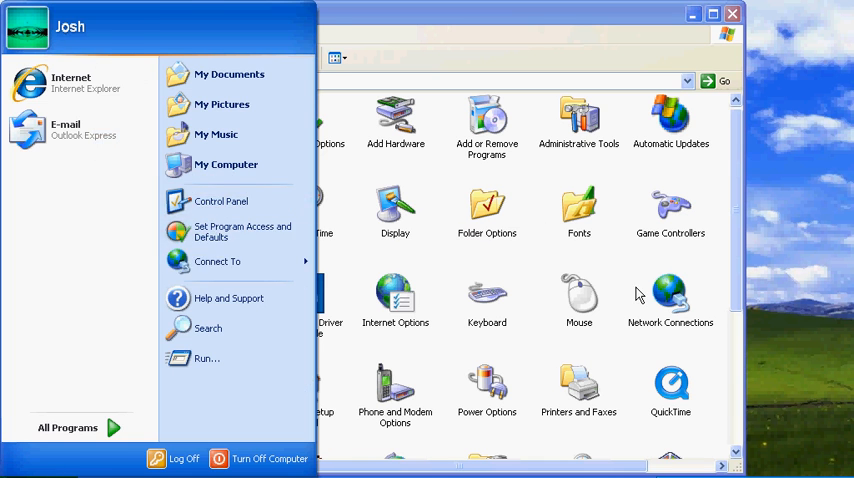
{"action": "double_click", "coordinate": [670, 296]}
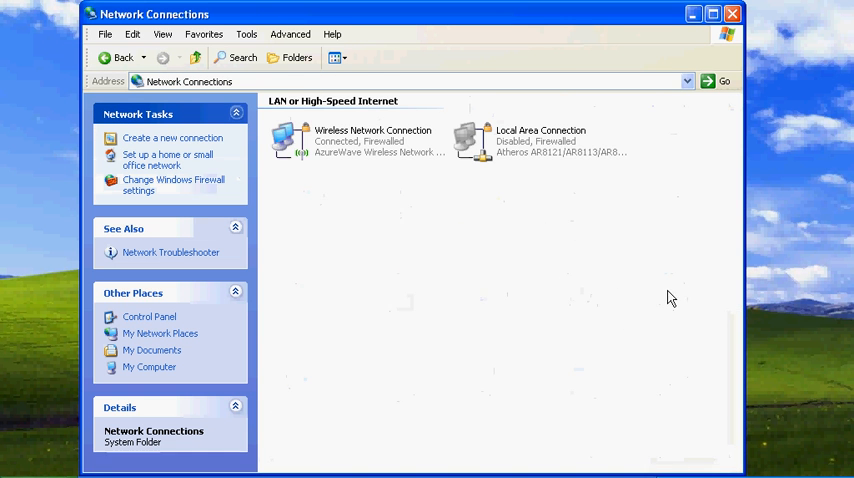
{"action": "mouse_move", "coordinate": [470, 192]}
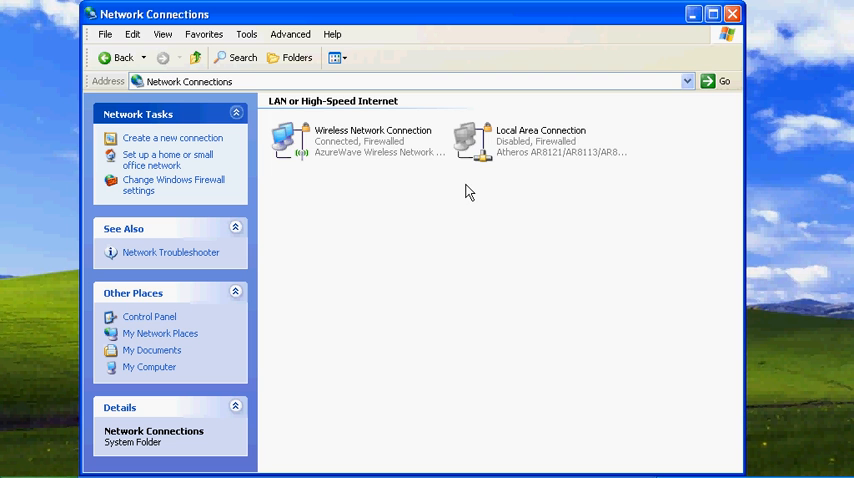
{"action": "mouse_move", "coordinate": [396, 142]}
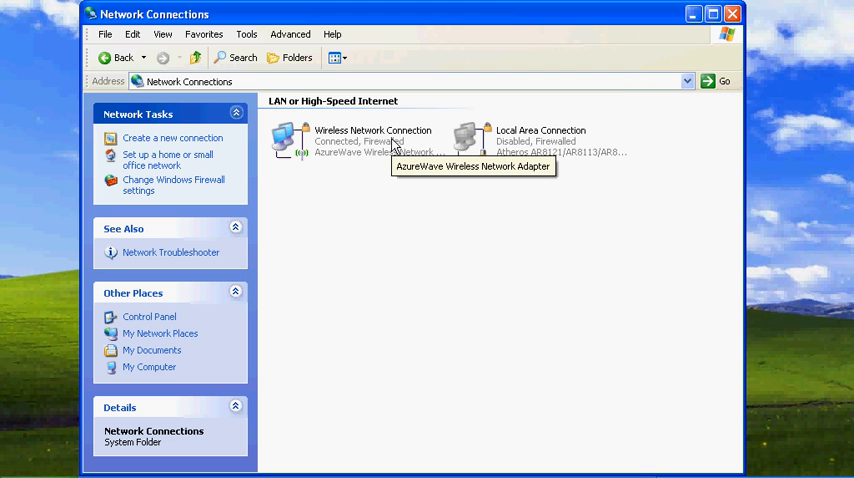
{"action": "mouse_move", "coordinate": [524, 144]}
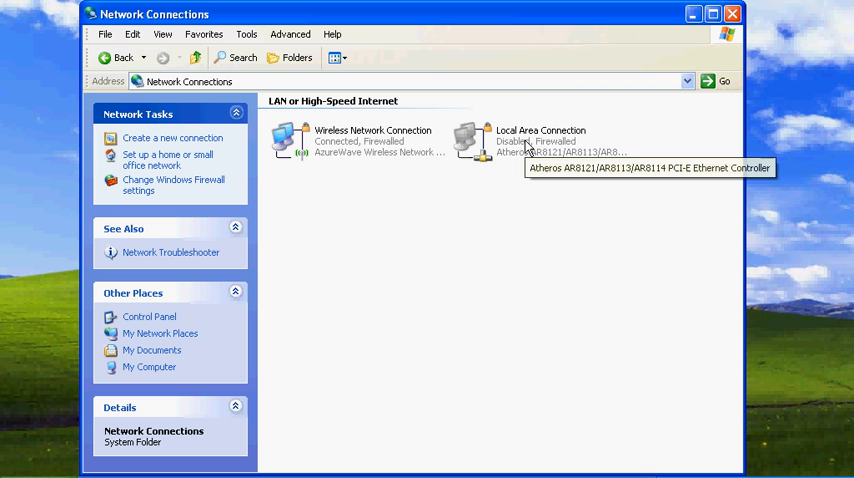
{"action": "mouse_move", "coordinate": [460, 182]}
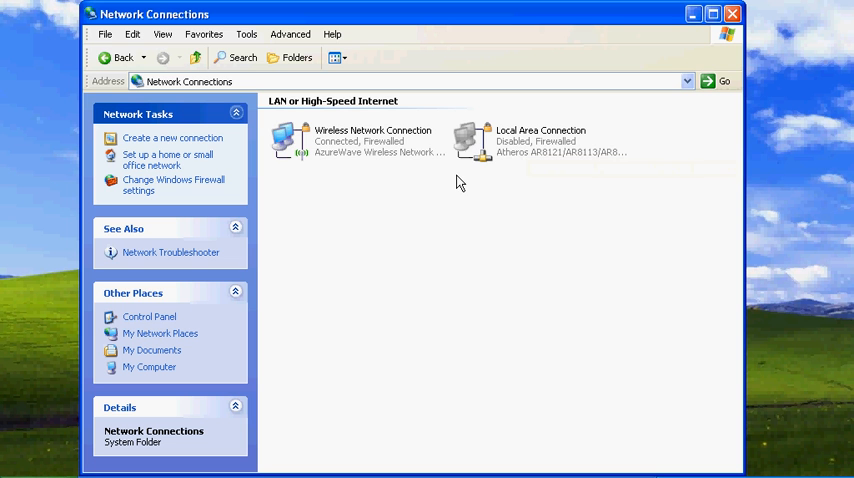
{"action": "left_click", "coordinate": [372, 140]}
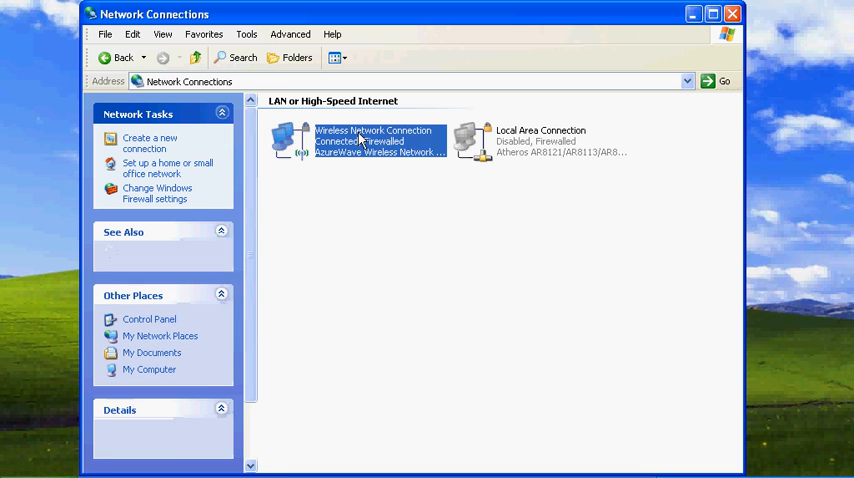
Step: Show the wireless connection's Properties on the Wireless Networks tab listing the Linksys network
{"action": "right_click", "coordinate": [376, 140]}
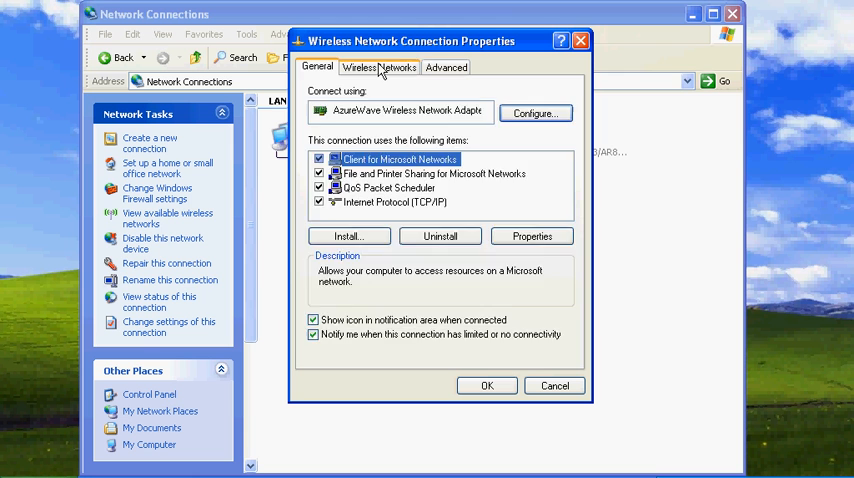
{"action": "left_click", "coordinate": [380, 68]}
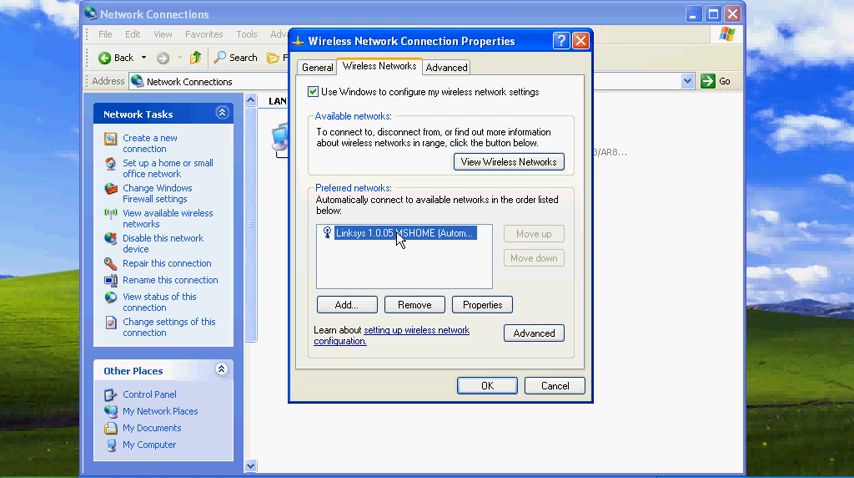
{"action": "mouse_move", "coordinate": [400, 210]}
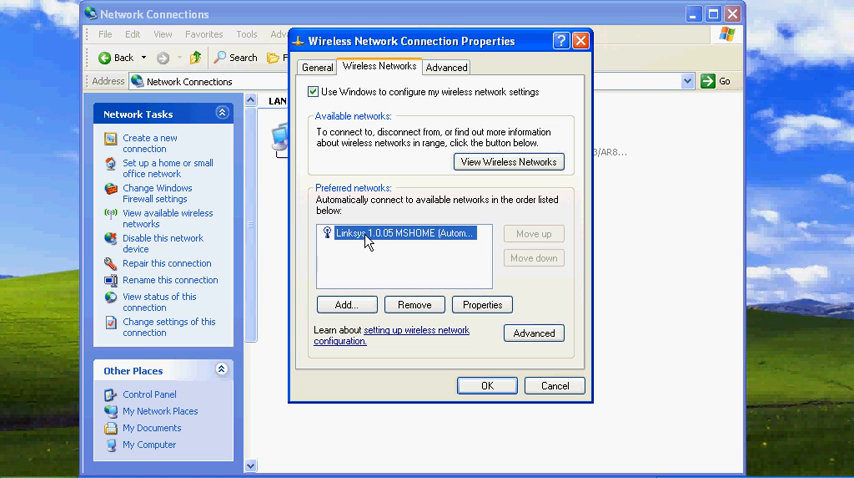
{"action": "mouse_move", "coordinate": [544, 256]}
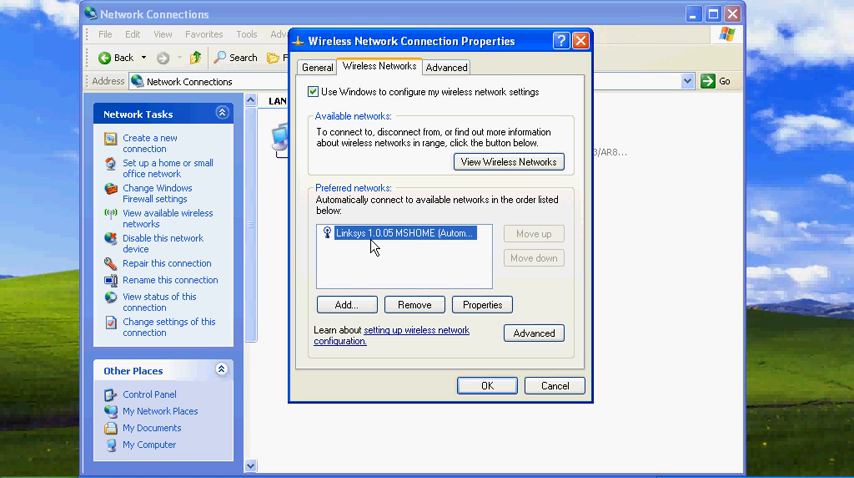
{"action": "mouse_move", "coordinate": [444, 260]}
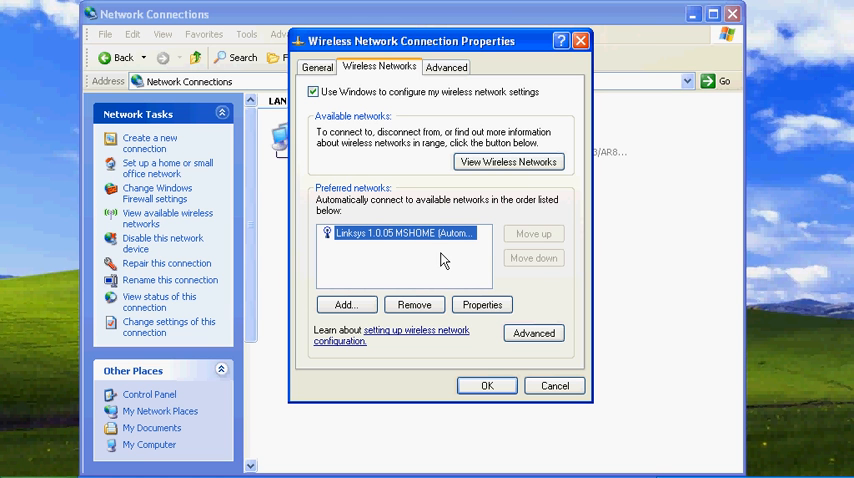
{"action": "mouse_move", "coordinate": [436, 236]}
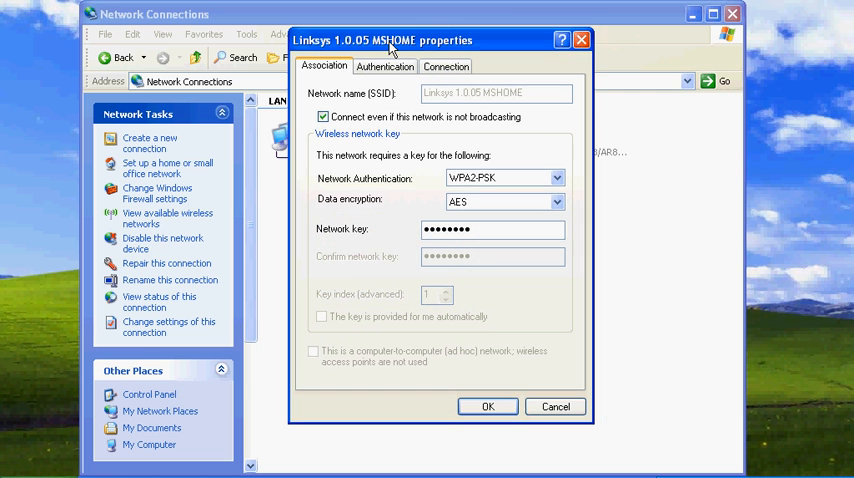
{"action": "mouse_move", "coordinate": [530, 152]}
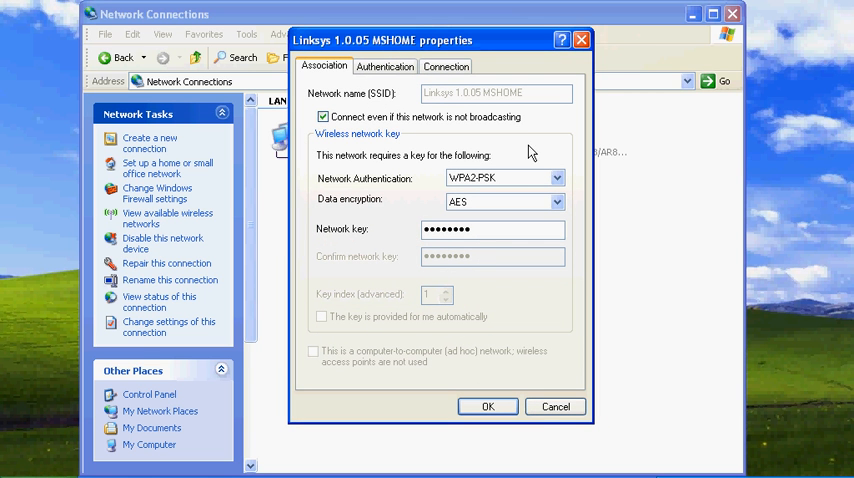
{"action": "mouse_move", "coordinate": [516, 152]}
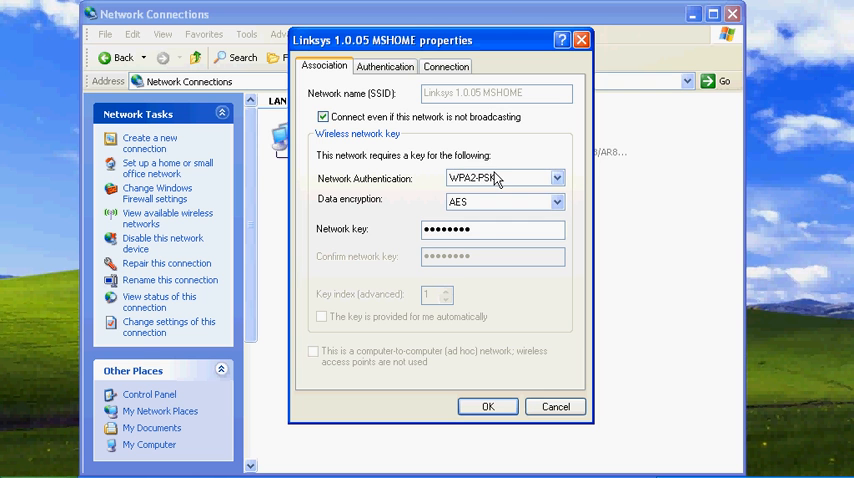
Step: Set the Linksys profile to WPA2-PSK with AES and enter the matching network key twice
{"action": "left_click", "coordinate": [556, 178]}
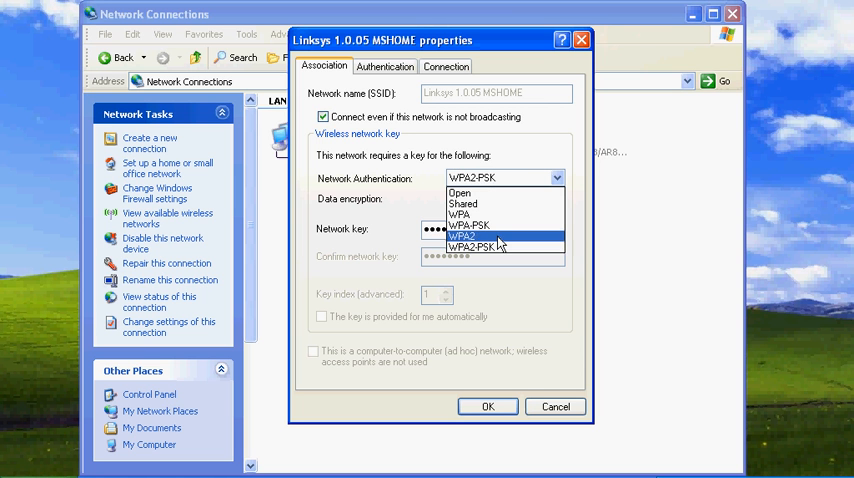
{"action": "mouse_move", "coordinate": [490, 248]}
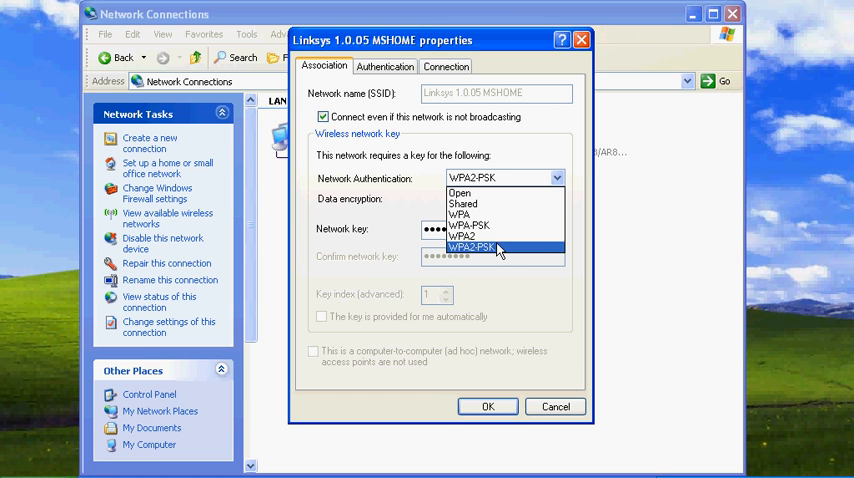
{"action": "left_click", "coordinate": [474, 248]}
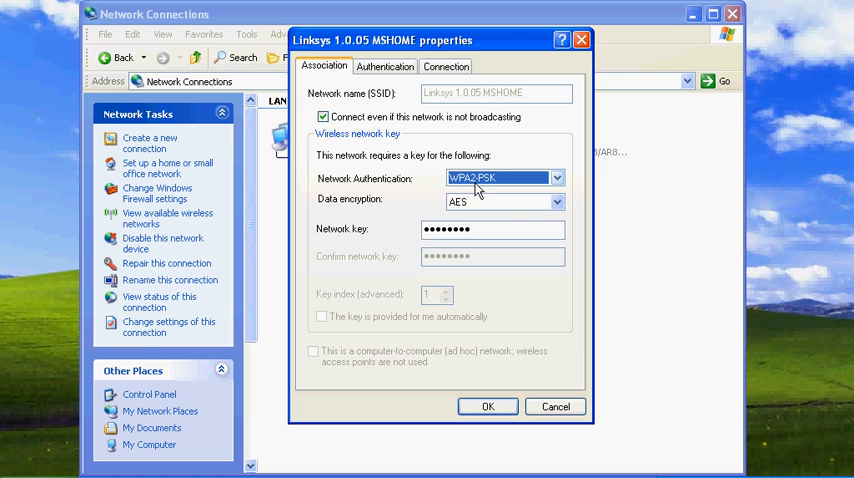
{"action": "mouse_move", "coordinate": [436, 188]}
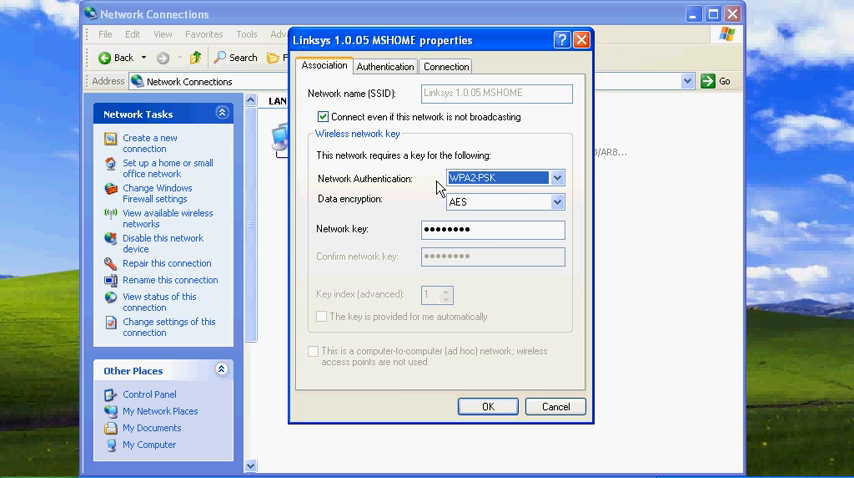
{"action": "mouse_move", "coordinate": [544, 150]}
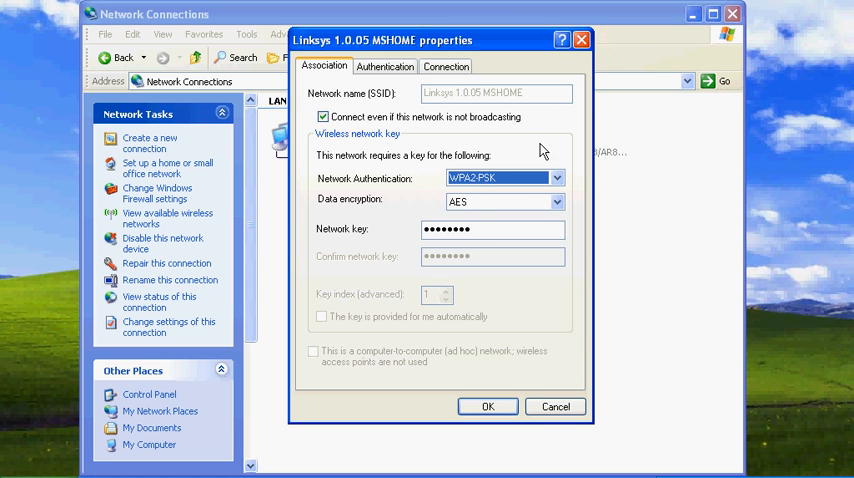
{"action": "mouse_move", "coordinate": [344, 208]}
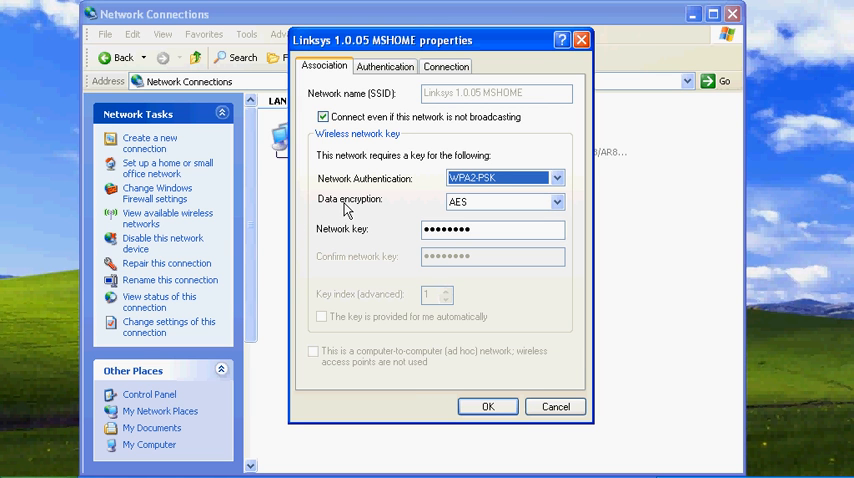
{"action": "left_click", "coordinate": [556, 202]}
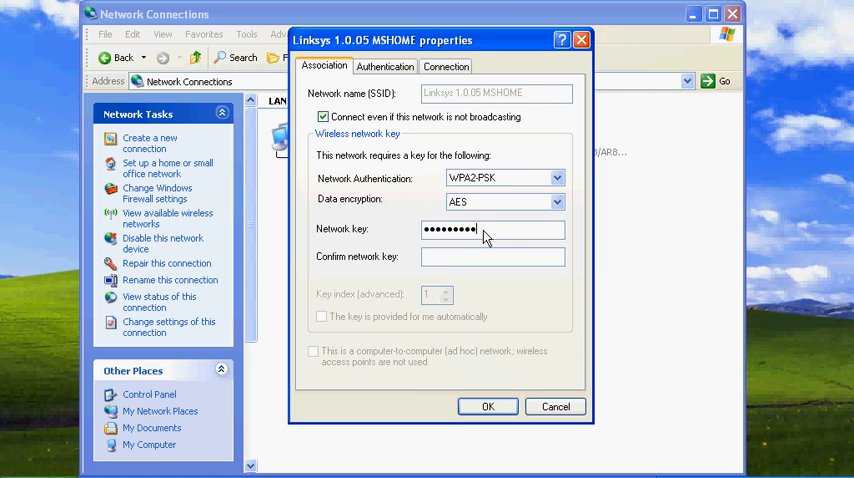
{"action": "type", "text": "•••••"}
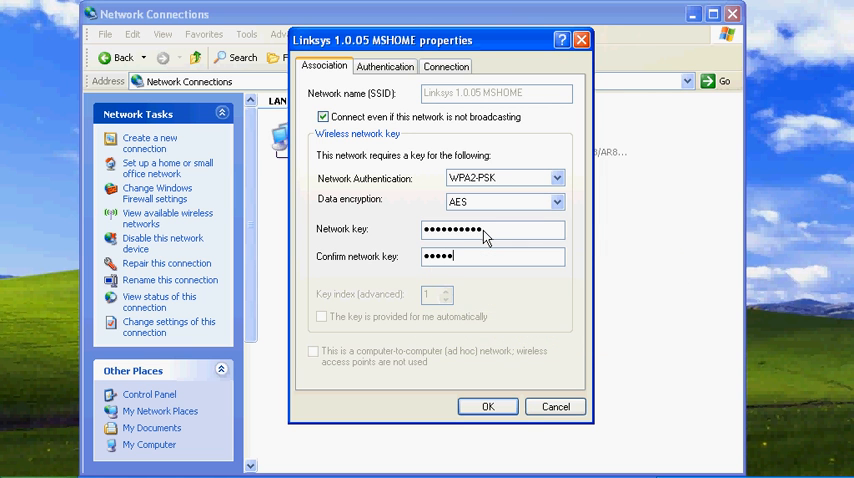
{"action": "type", "text": "•••••"}
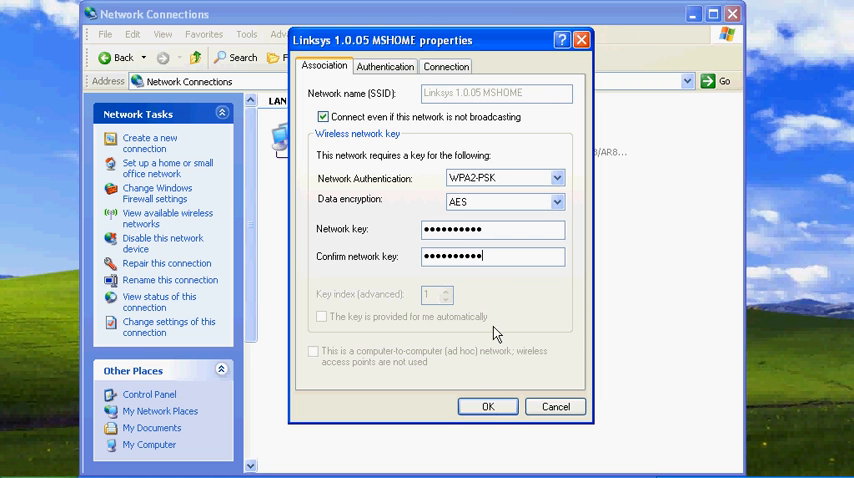
{"action": "left_click", "coordinate": [488, 406]}
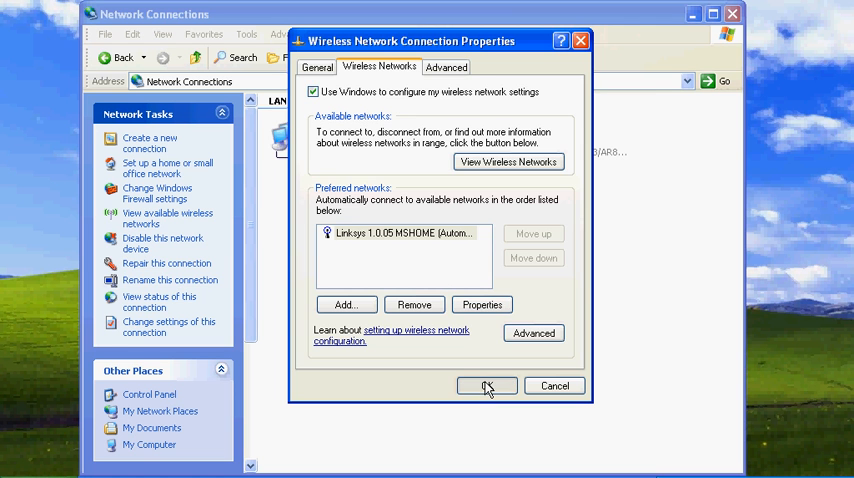
Step: Close the properties dialog and Network Connections, leaving the desktop showing Linksys connected
{"action": "left_click", "coordinate": [488, 386]}
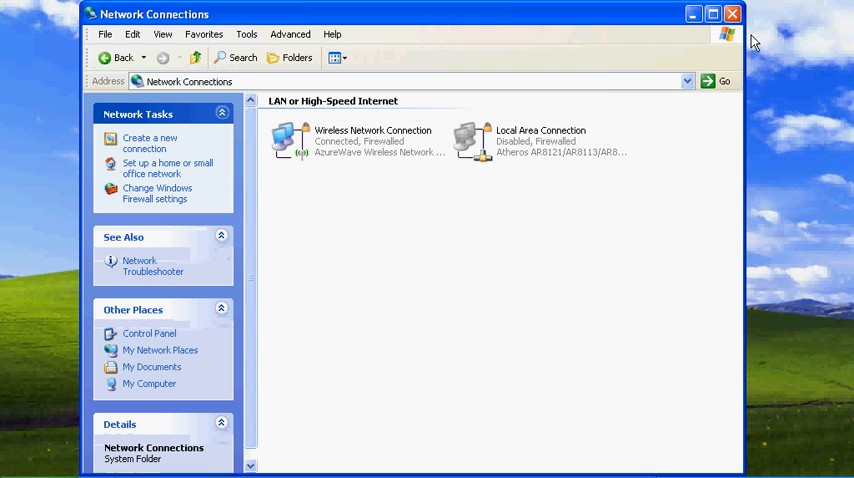
{"action": "left_click", "coordinate": [732, 12]}
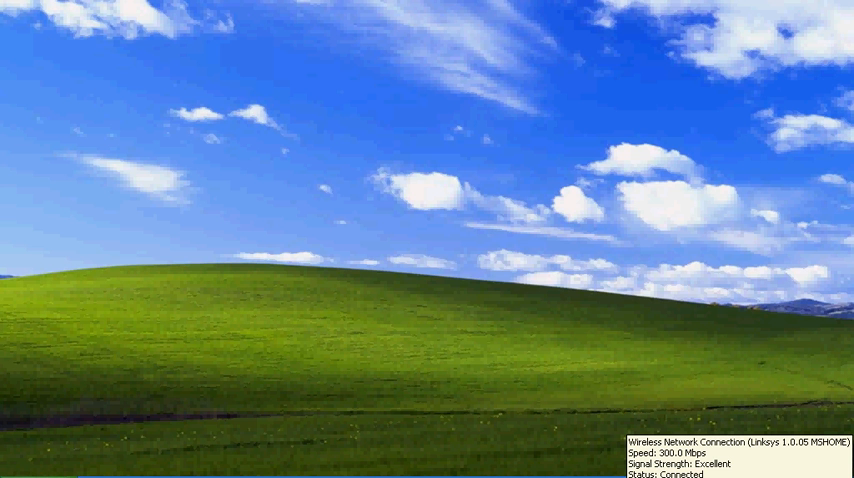